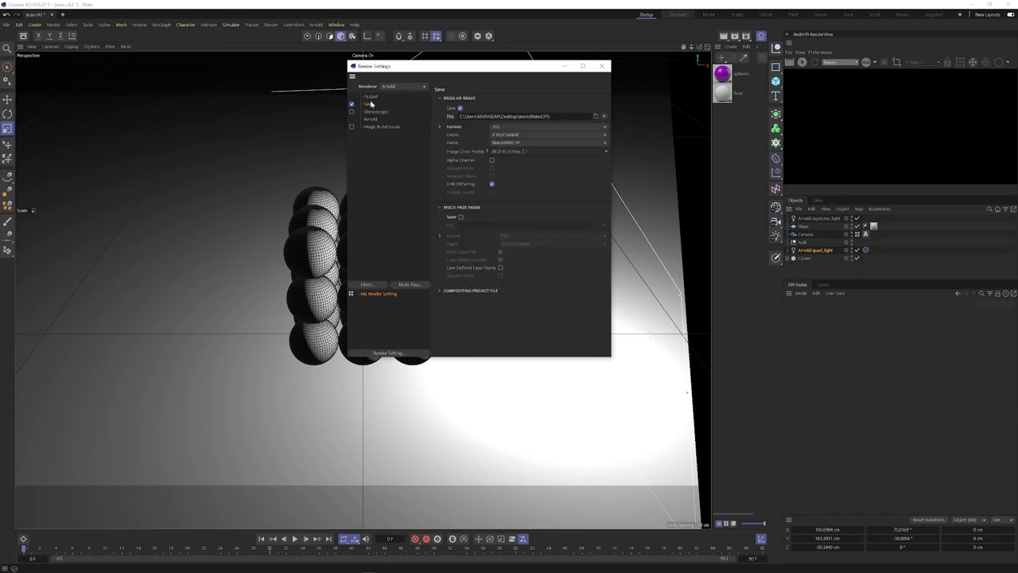
pyautogui.moveTo(509, 131)
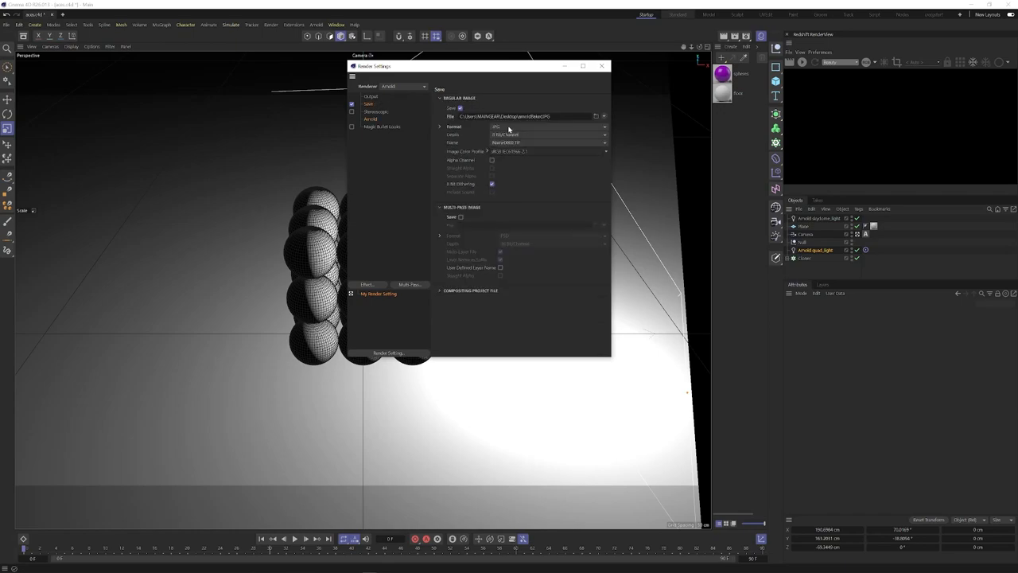
pyautogui.moveTo(602, 67)
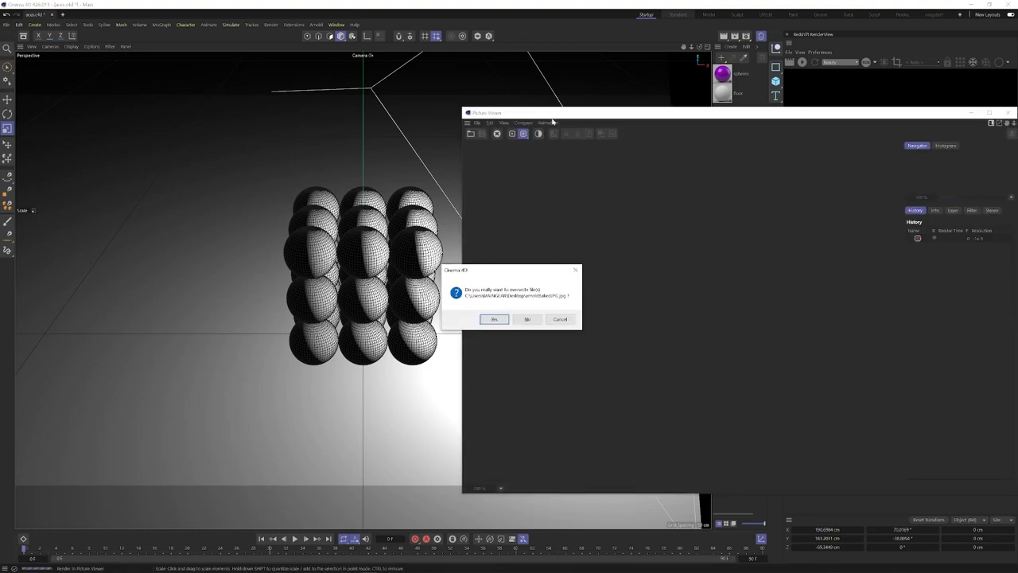
# Confirm overwriting the existing render file and let the Picture Viewer render the sphere cube
pyautogui.click(493, 318)
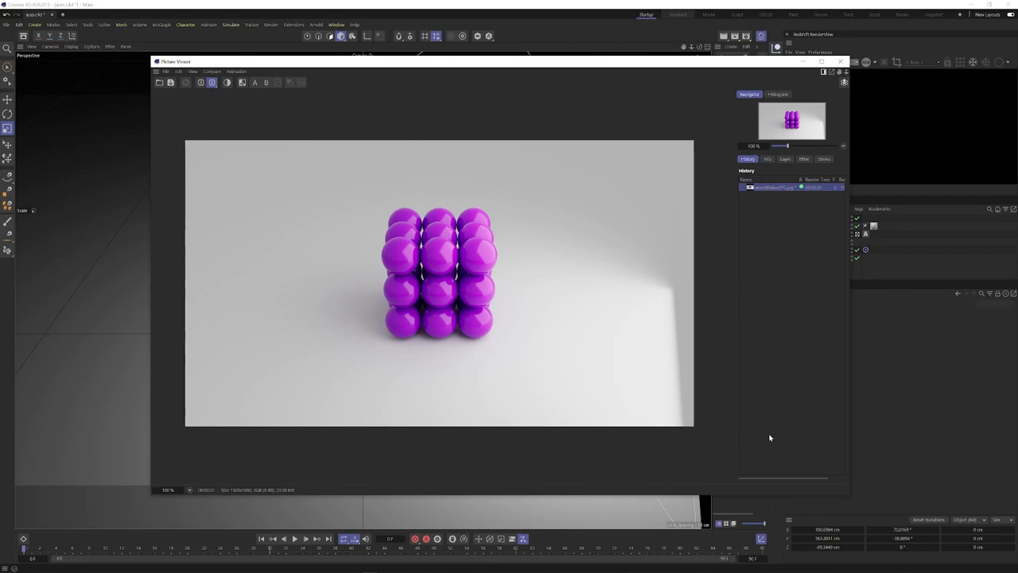
pyautogui.moveTo(827, 83)
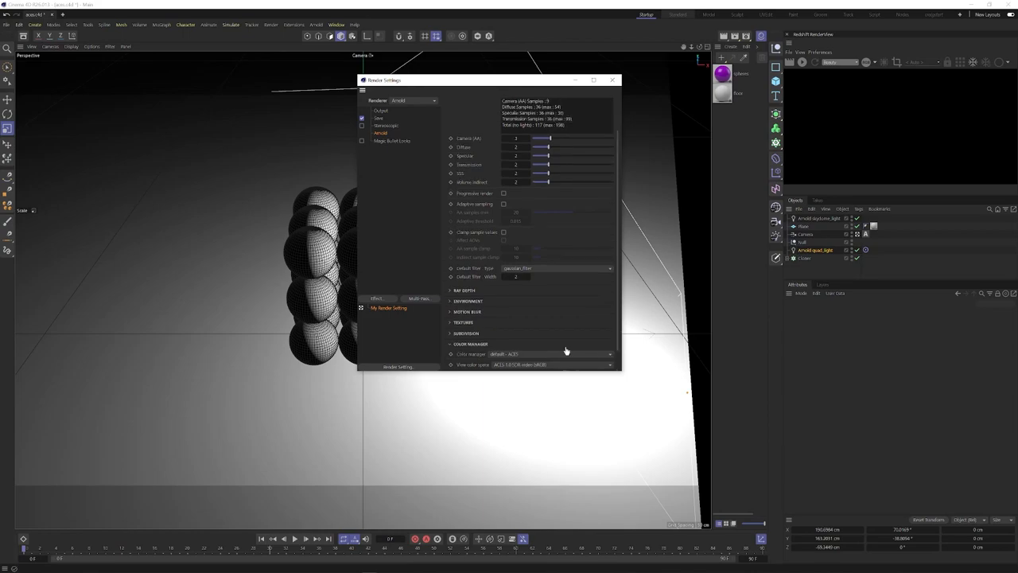
# Set the render's save format to OpenEXR in Render Settings
pyautogui.click(378, 117)
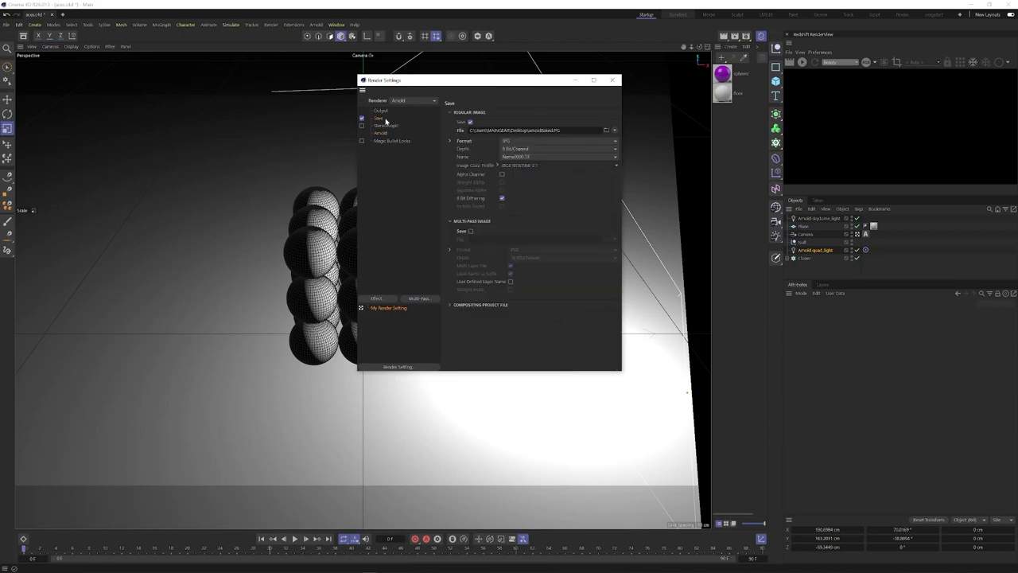
pyautogui.click(557, 131)
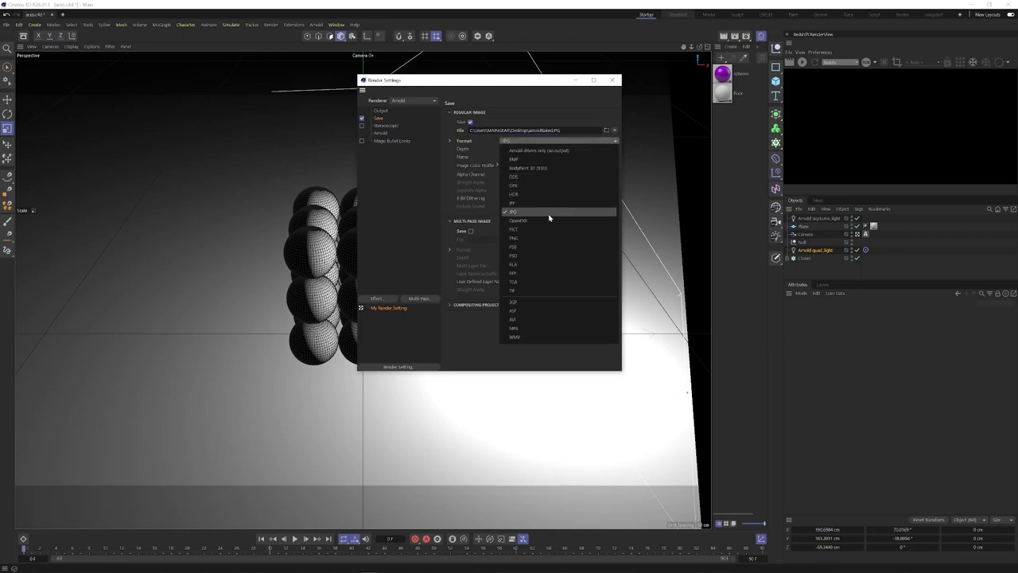
pyautogui.click(519, 220)
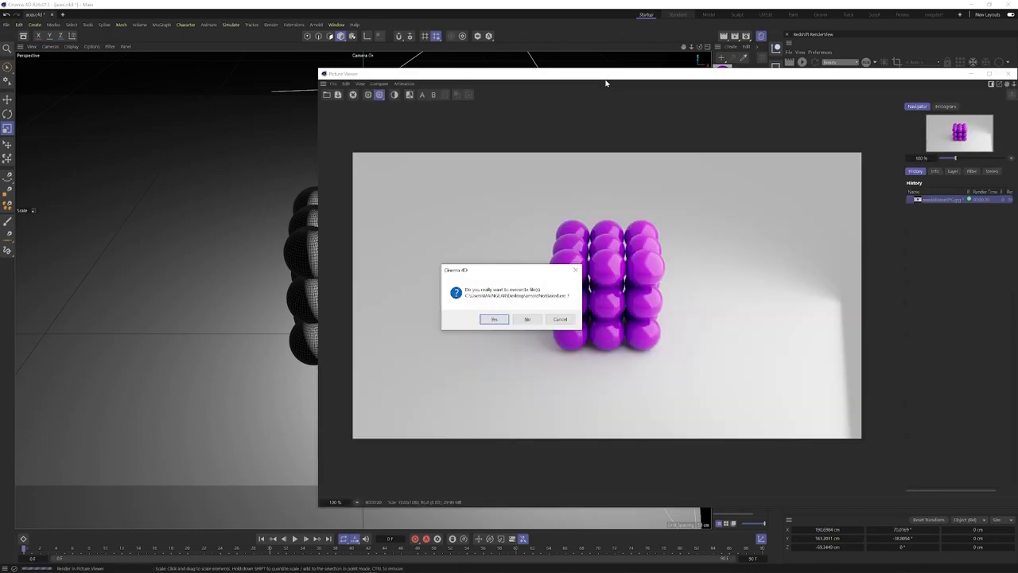
# Confirm overwriting the previous file so the EXR render proceeds in the Picture Viewer
pyautogui.click(493, 318)
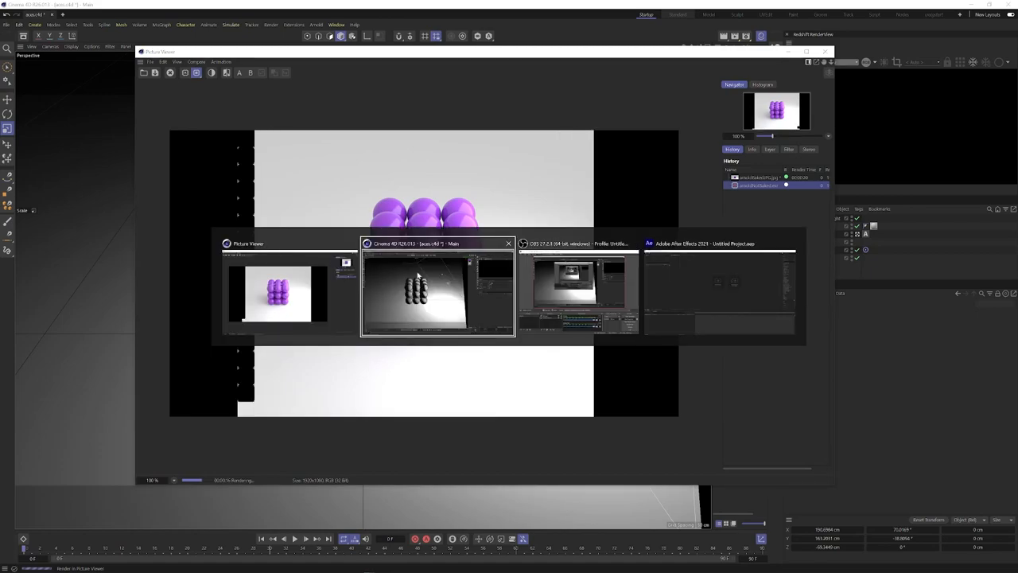
# Import the baked JPG and unbaked EXR renders into After Effects
pyautogui.click(719, 286)
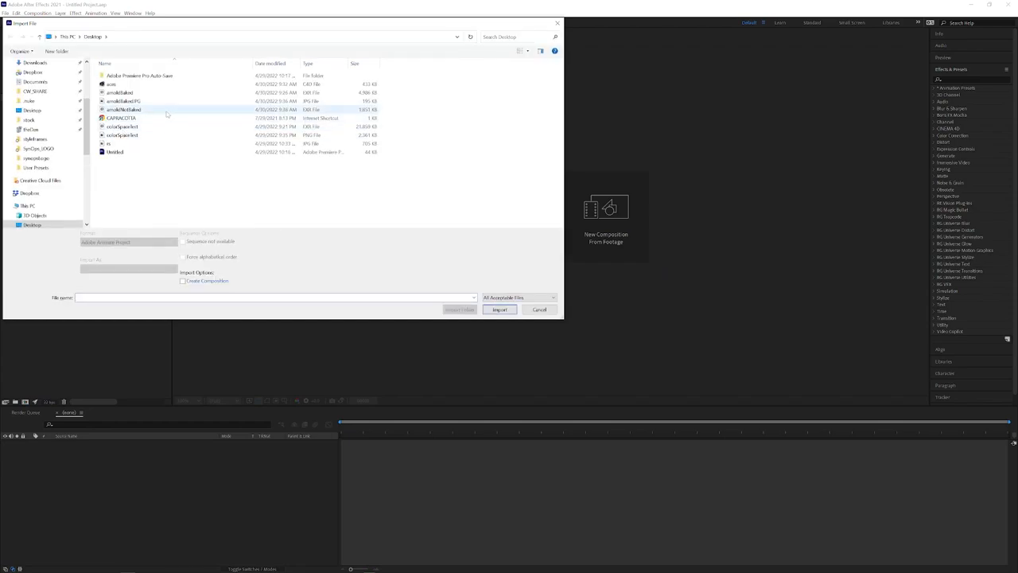
pyautogui.click(124, 102)
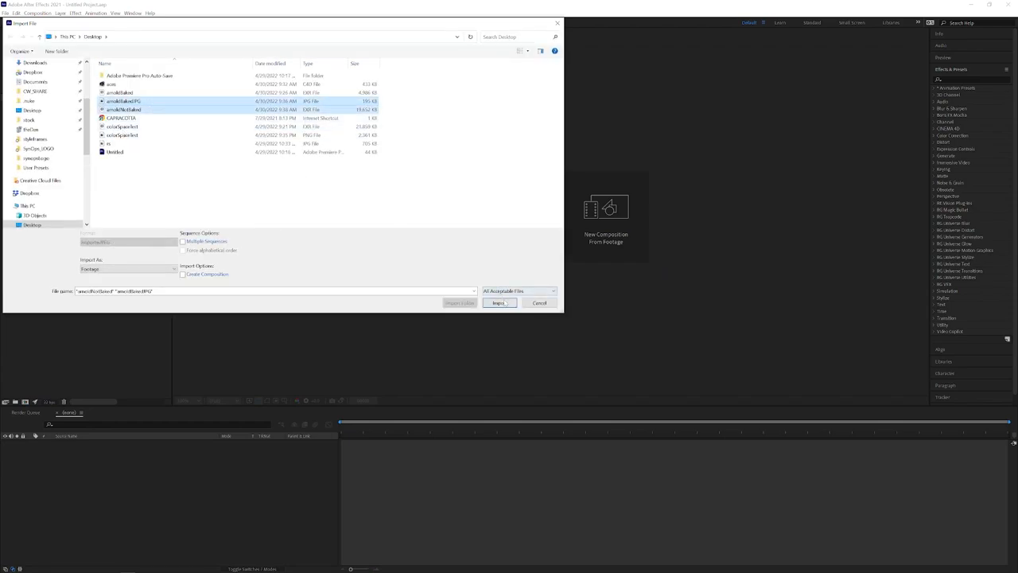
pyautogui.click(499, 302)
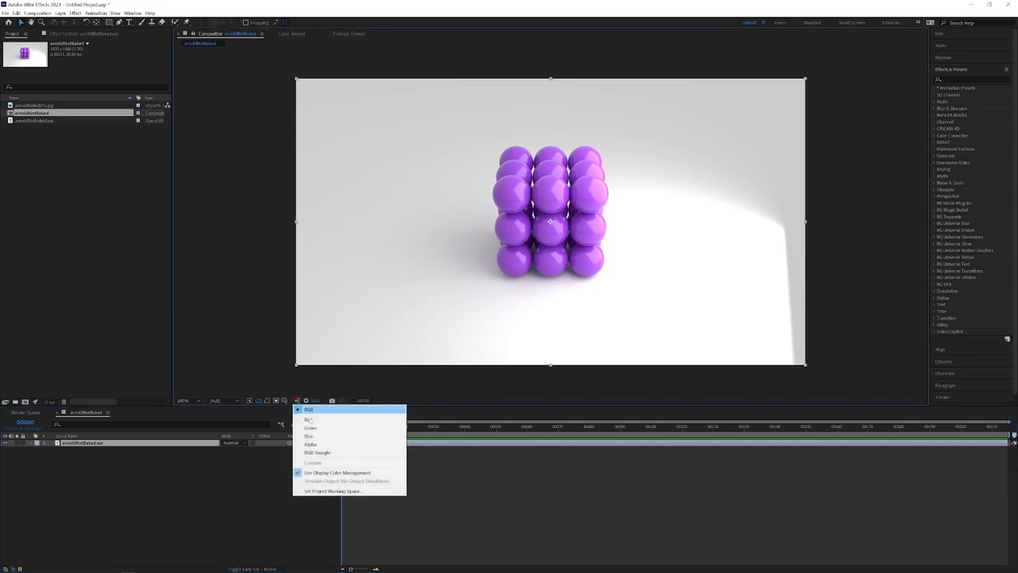
# Change a working space colour option in the Project Settings Color tab
pyautogui.click(331, 490)
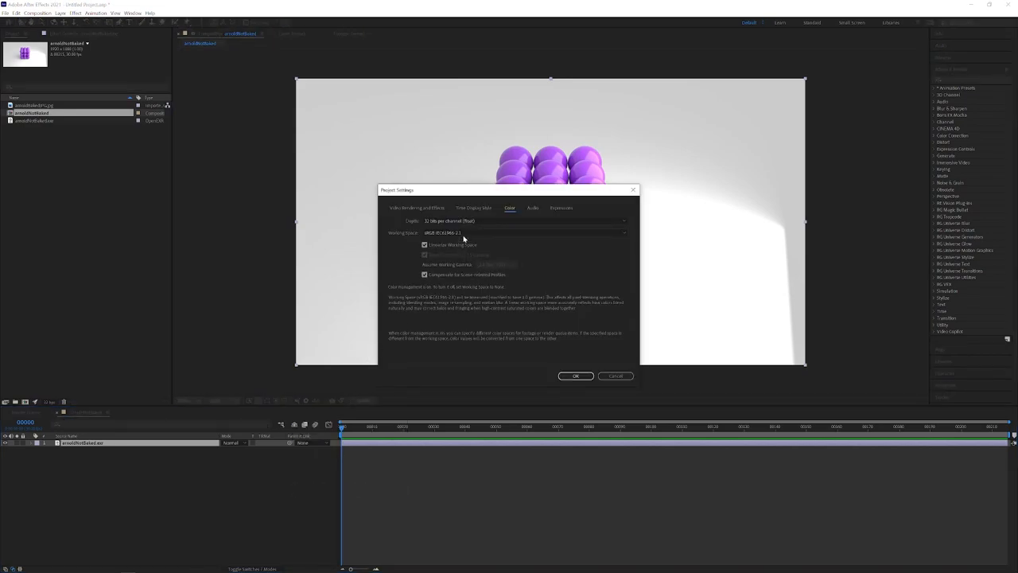
pyautogui.moveTo(454, 241)
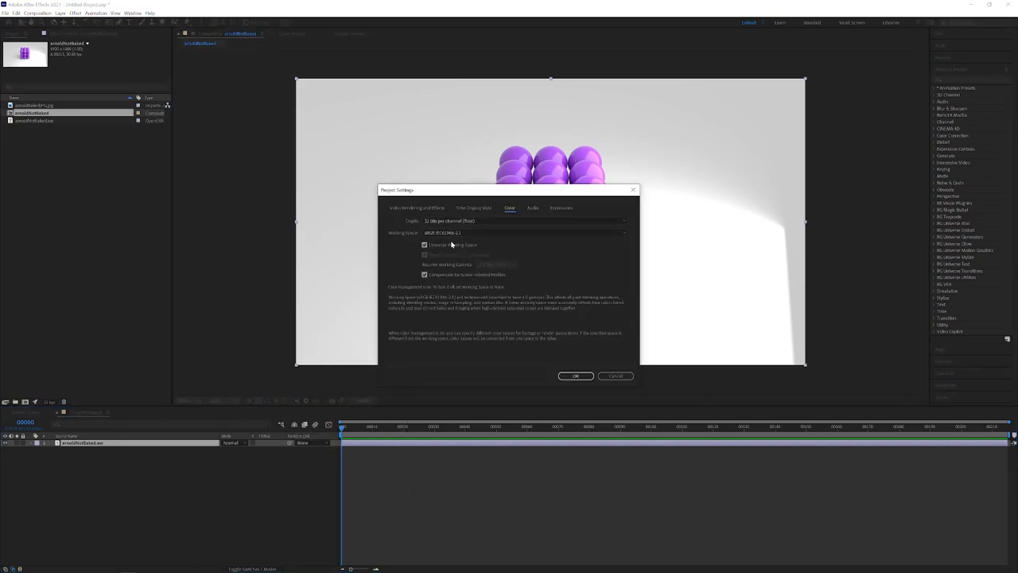
pyautogui.click(576, 376)
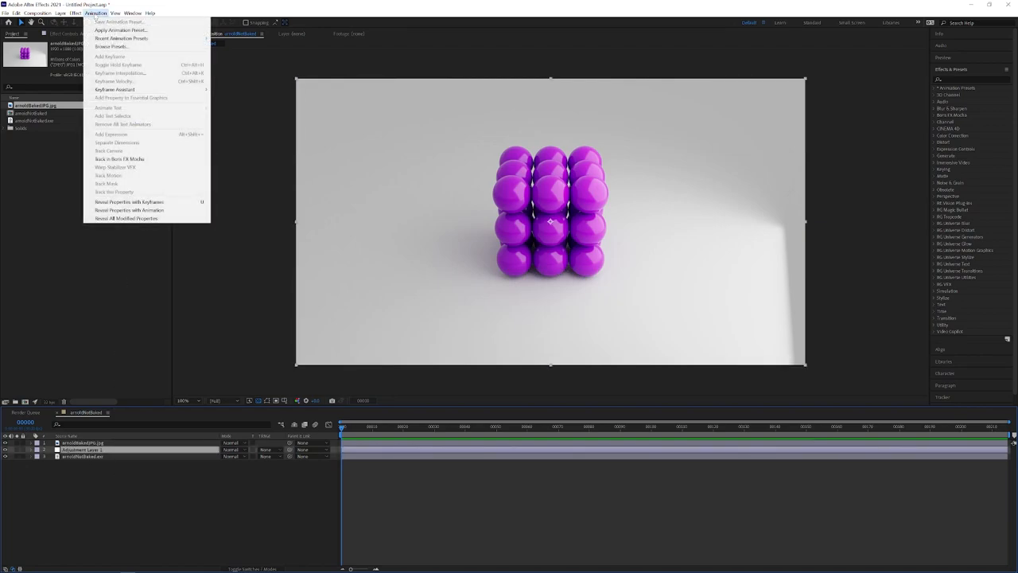
pyautogui.moveTo(121, 38)
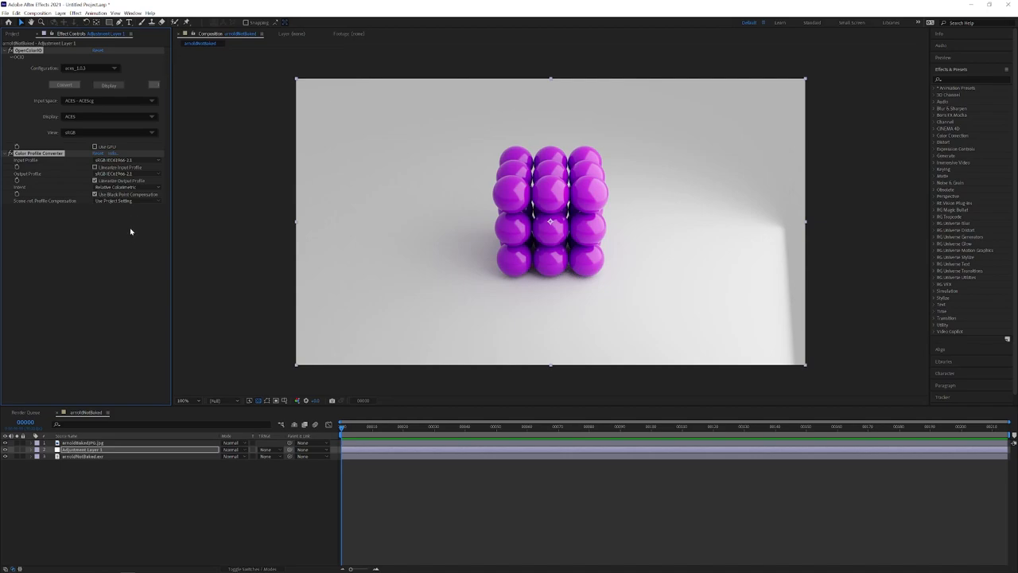
pyautogui.moveTo(48, 93)
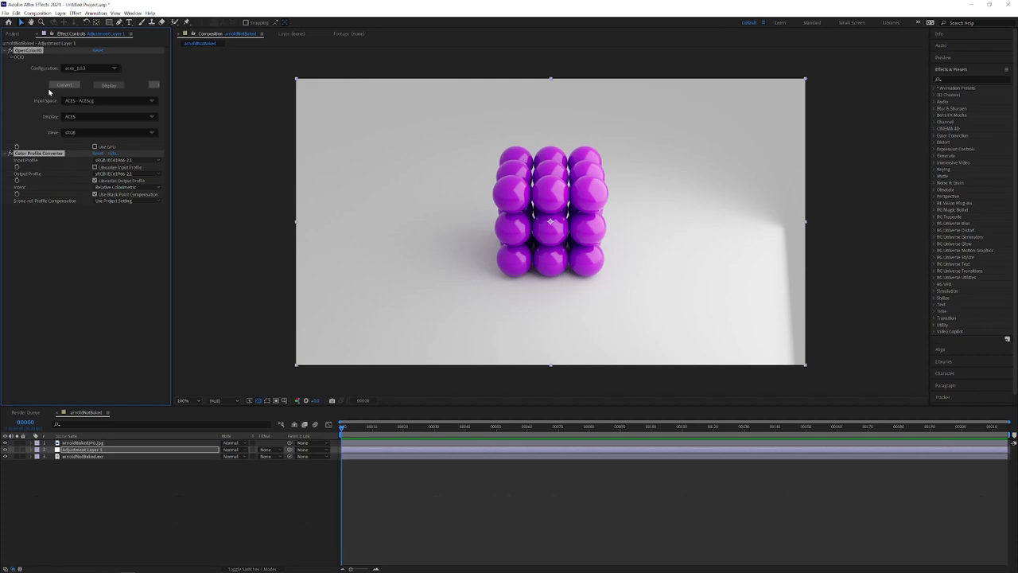
pyautogui.moveTo(48, 93)
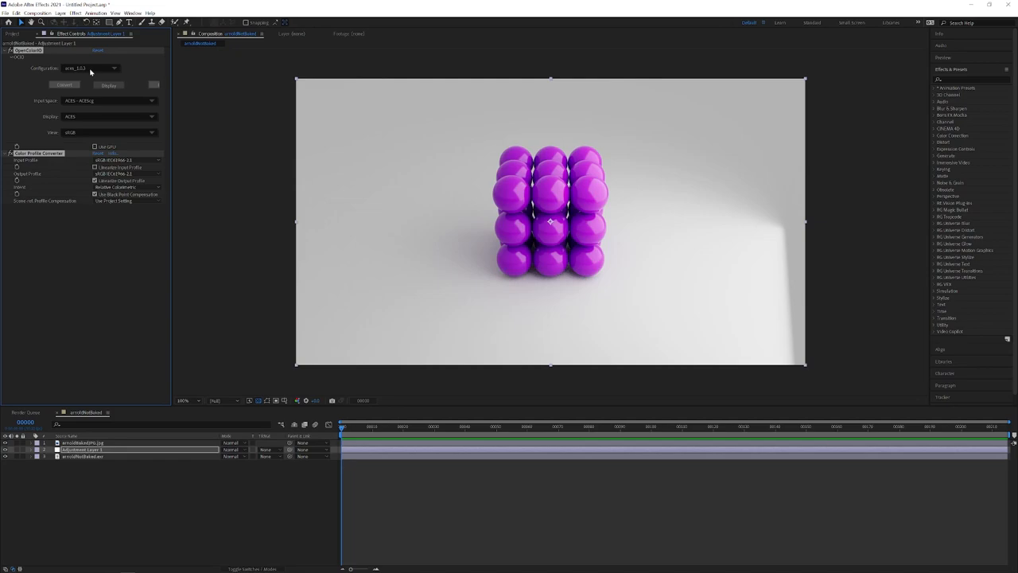
pyautogui.moveTo(101, 94)
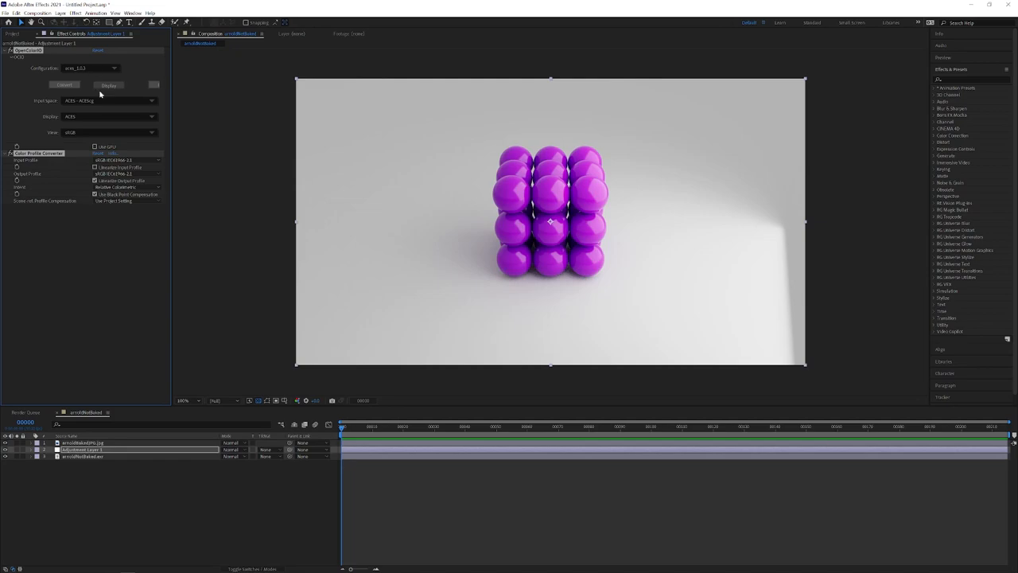
pyautogui.moveTo(102, 97)
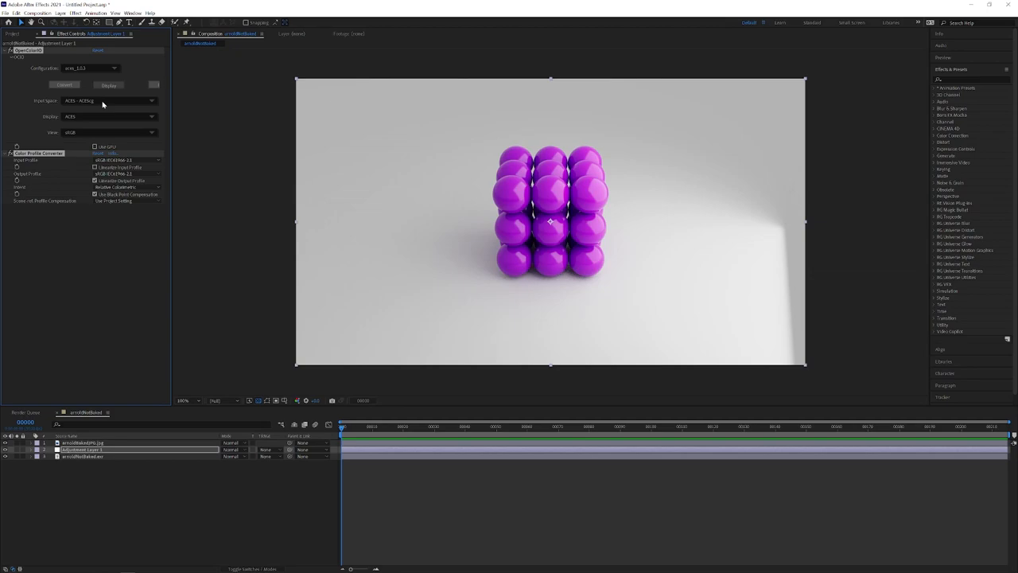
pyautogui.moveTo(76, 118)
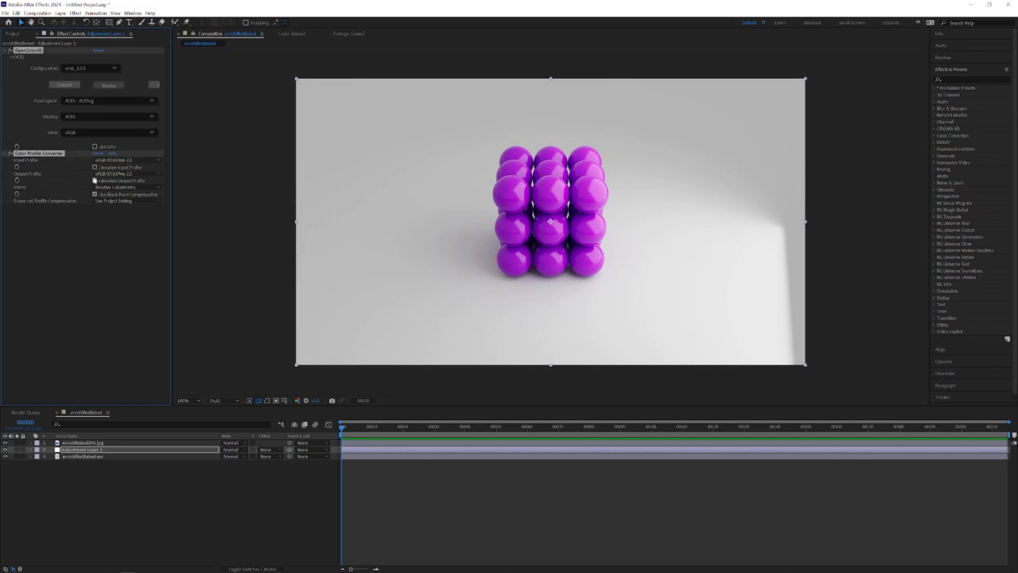
# Adjust the OpenColorIO conversion settings on Adjustment Layer 1 for the ACEScg render
pyautogui.click(95, 181)
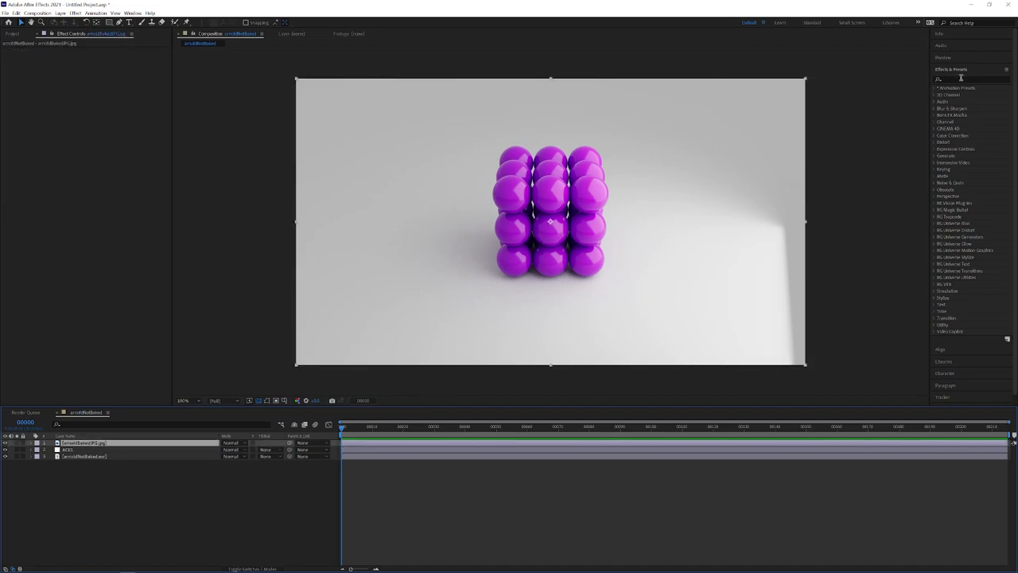
# Search 'expose' in Effects & Presets to find the Exposure effect for the JPEG layer
pyautogui.write('expose')
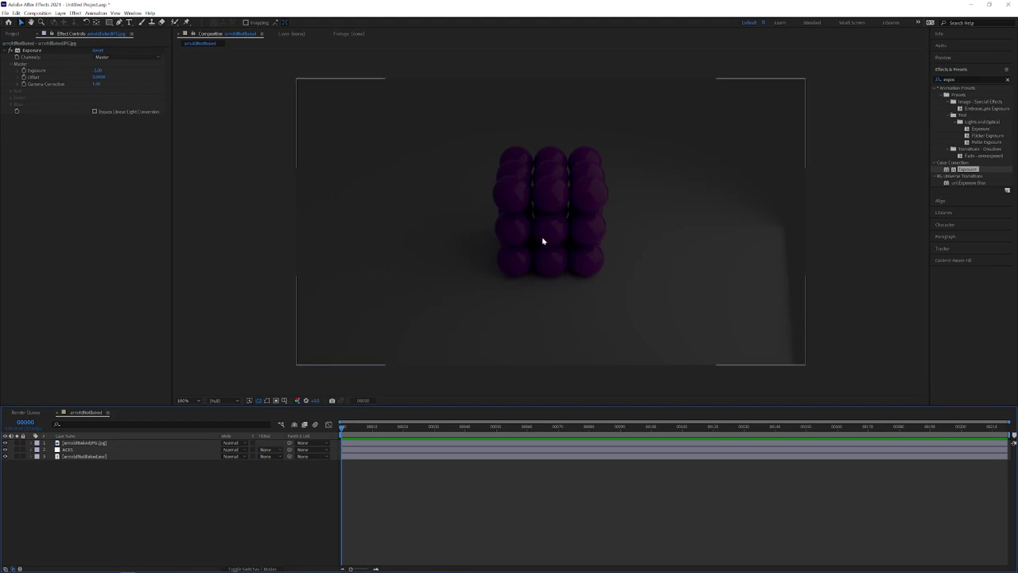
pyautogui.moveTo(420, 193)
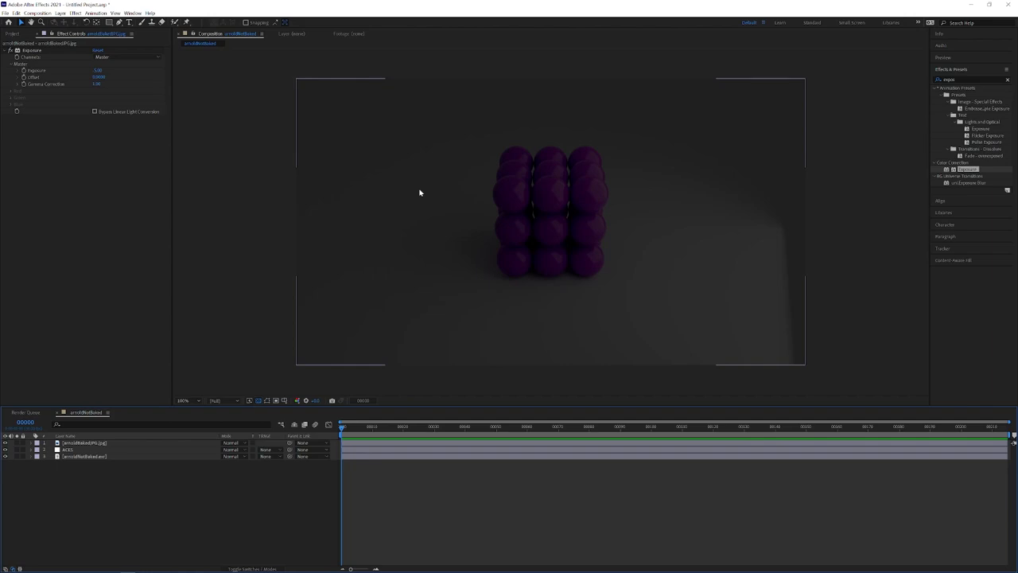
pyautogui.moveTo(766, 301)
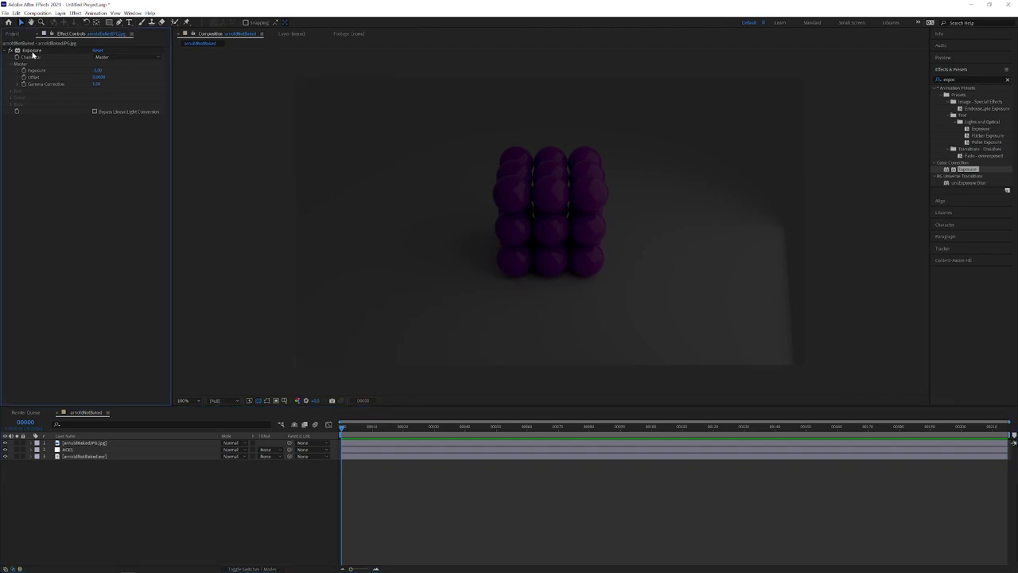
# Copy the Exposure effect from the JPEG layer and paste it onto the unbaked EXR layer
pyautogui.click(83, 443)
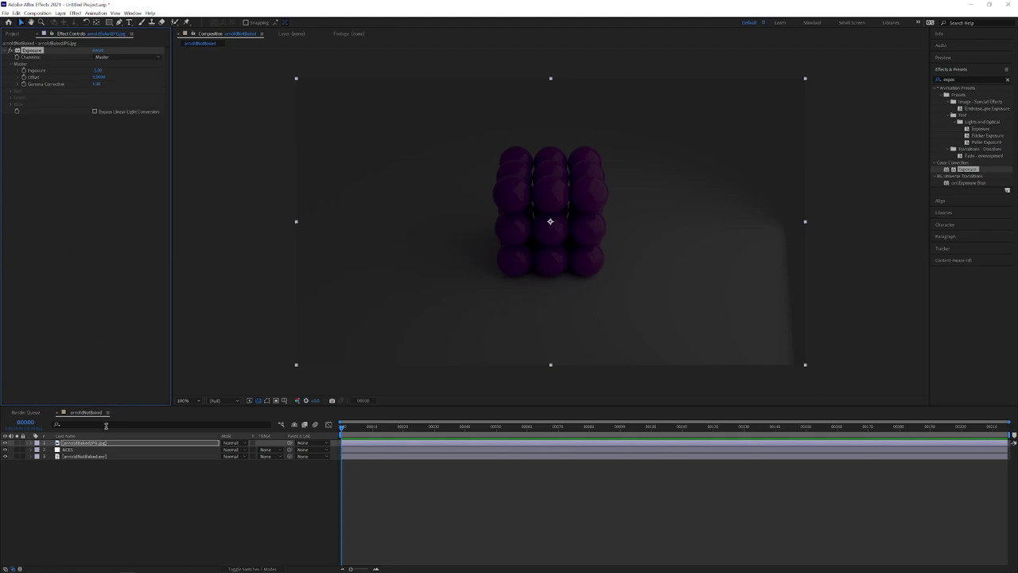
pyautogui.click(112, 474)
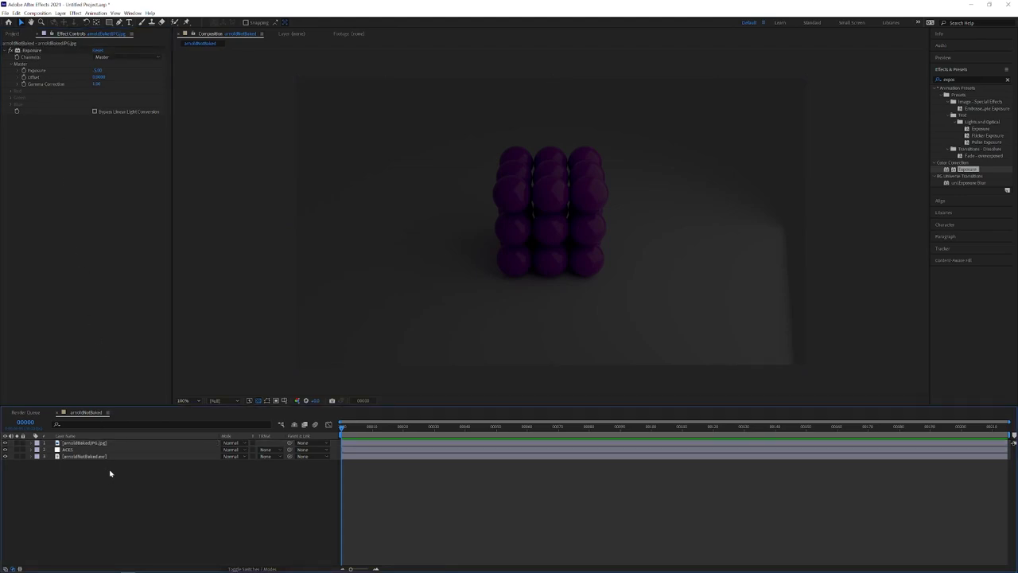
pyautogui.click(83, 455)
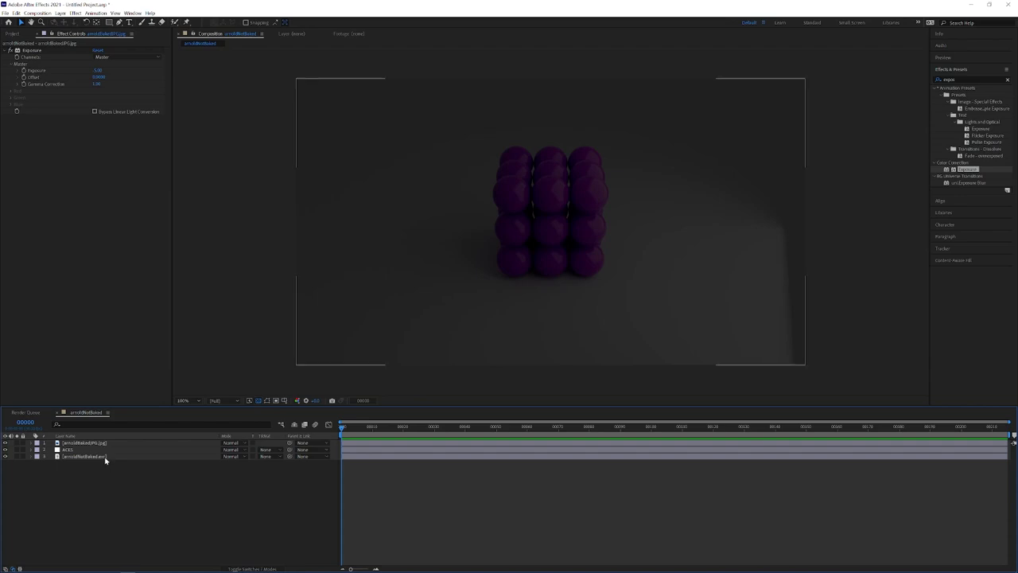
pyautogui.click(83, 455)
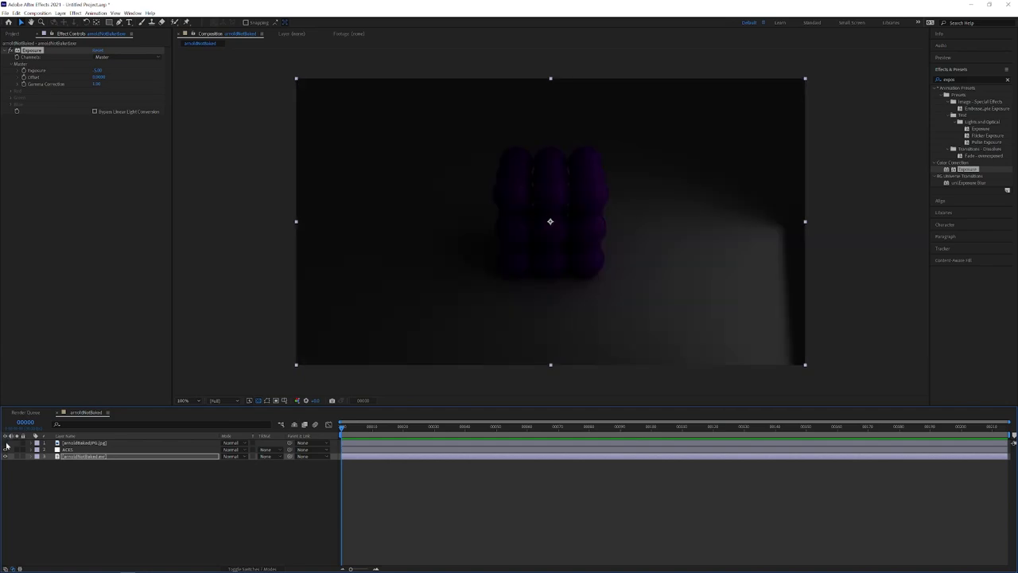
pyautogui.moveTo(671, 306)
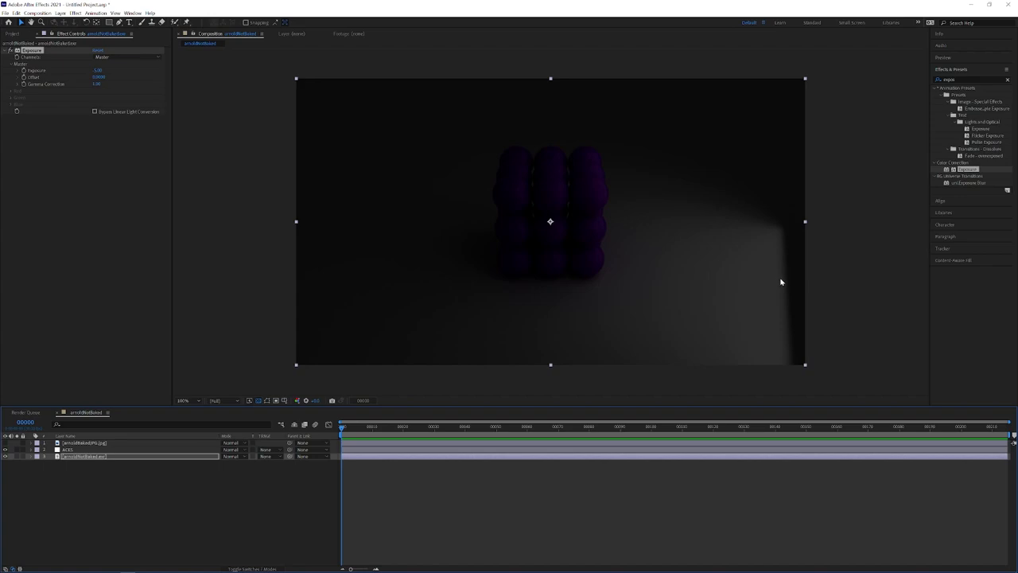
pyautogui.moveTo(664, 272)
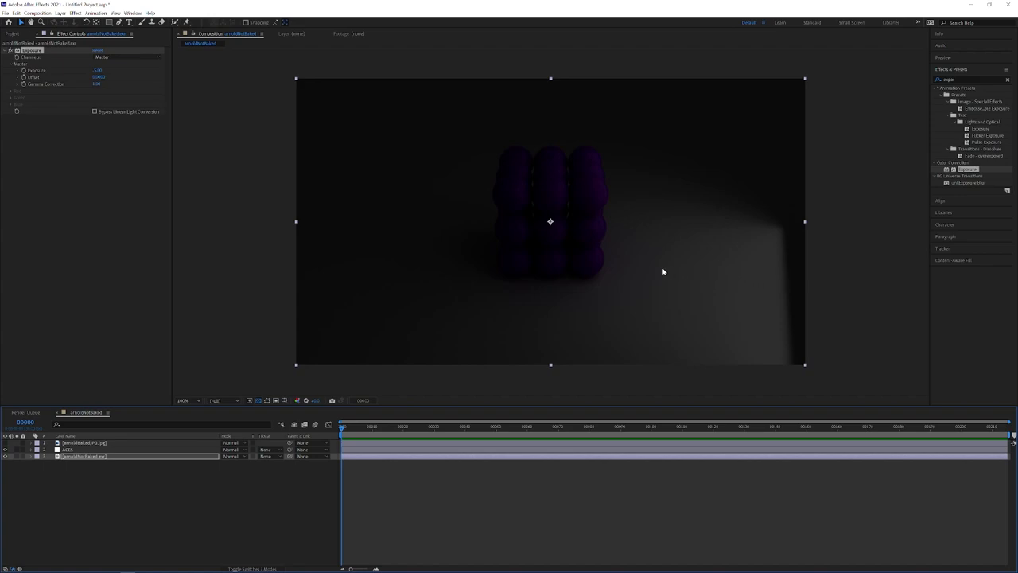
pyautogui.moveTo(585, 274)
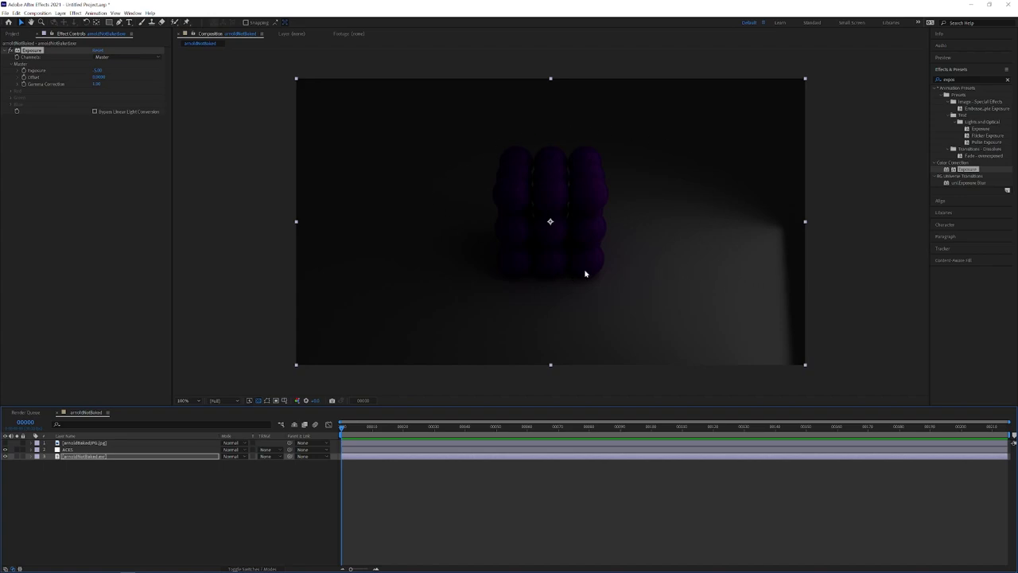
pyautogui.moveTo(493, 268)
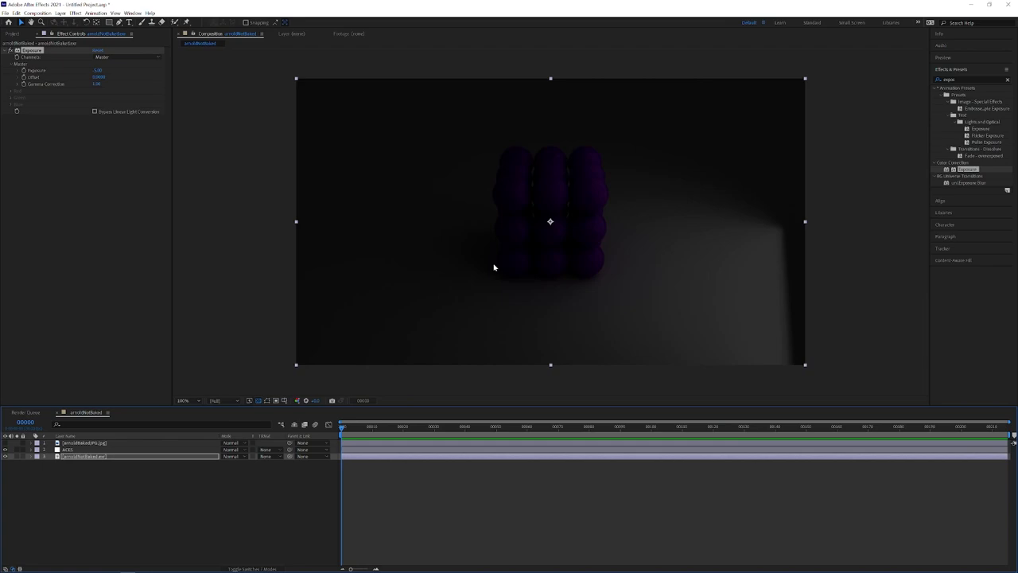